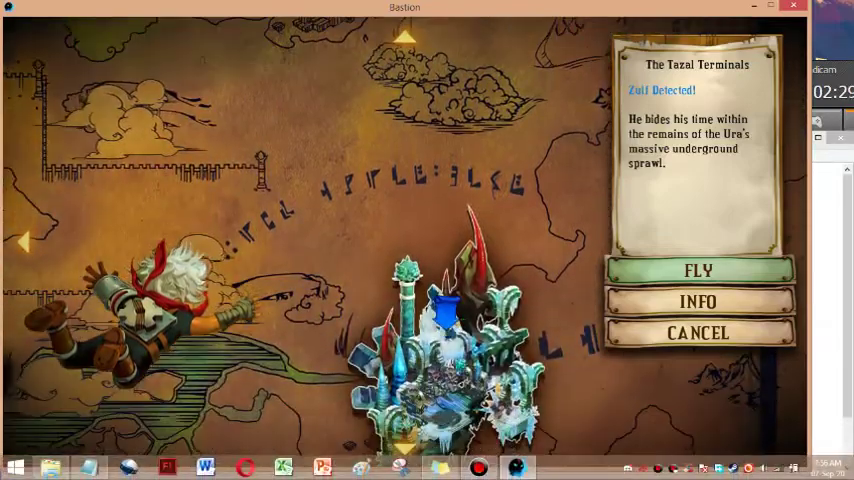
Dismiss the Tazal Terminals prompt and show the Something Coarse upgrade material on the shelf
click(697, 270)
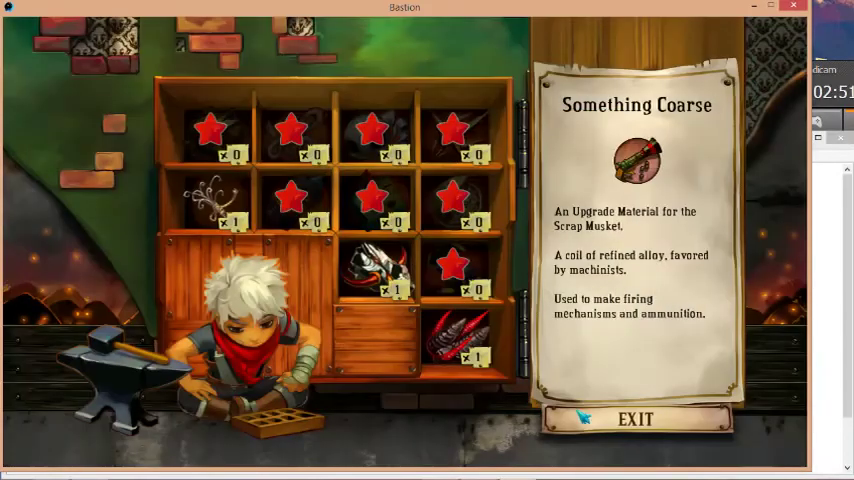
Exit the upgrade materials shelf to reach the store and the Notepad purchase list
click(635, 419)
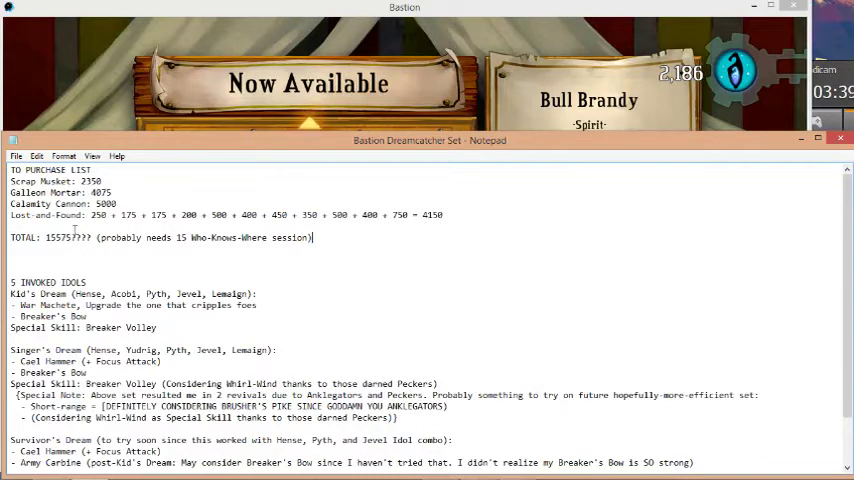
double_click(58, 237)
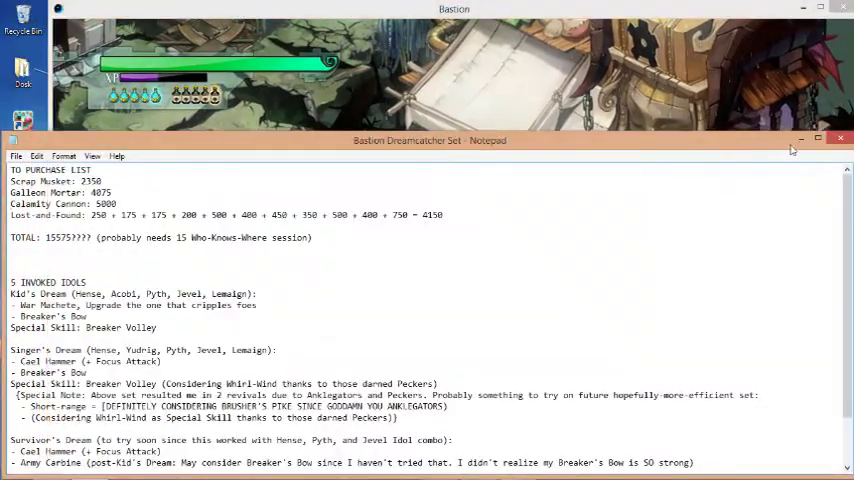
Minimize the purchase notes and close Bandicam's Sound settings back to the Video tab
click(818, 140)
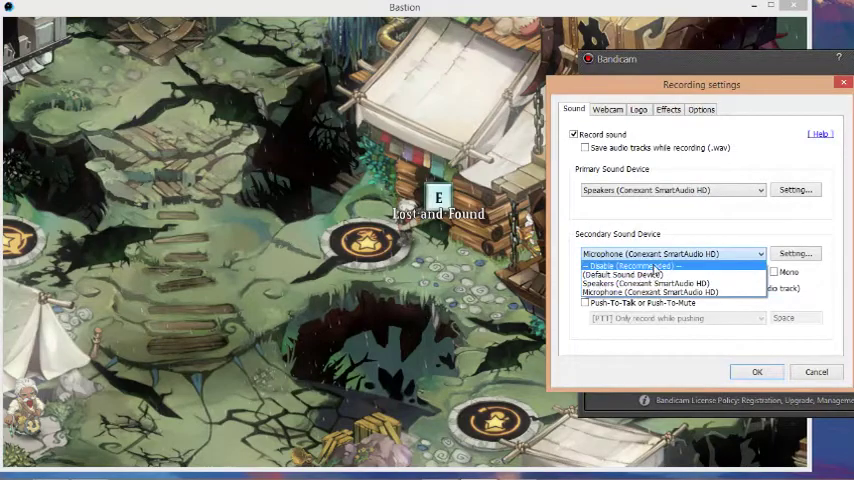
click(757, 372)
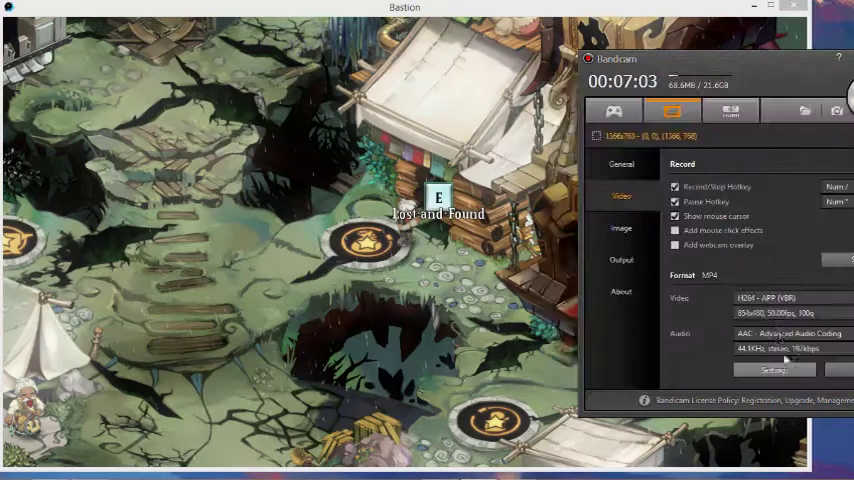